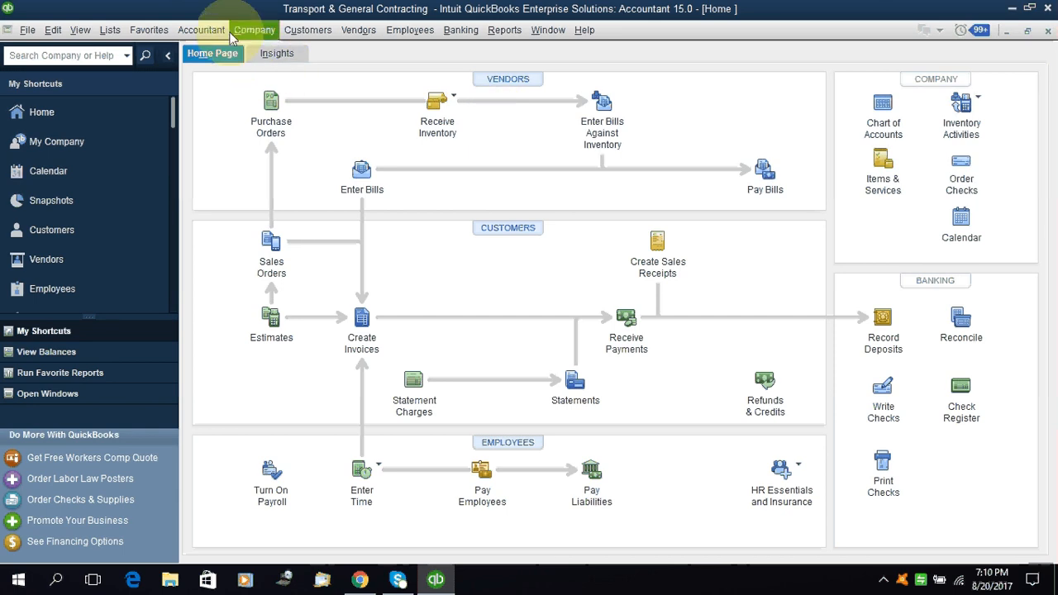
- Open a blank Make General Journal Entries form from the Accountant menu
click(202, 30)
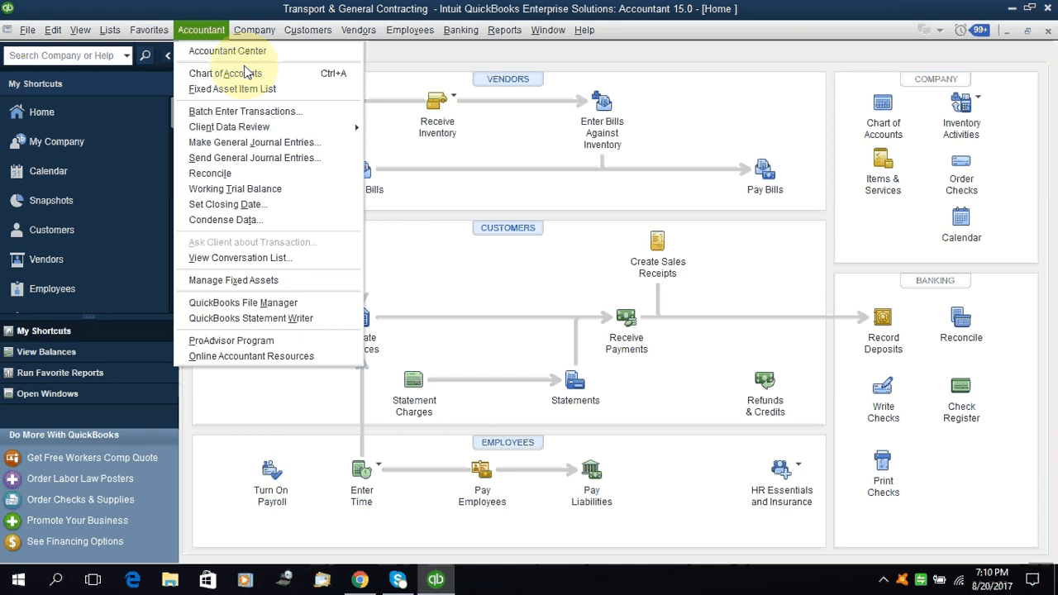
mouse_move(245, 111)
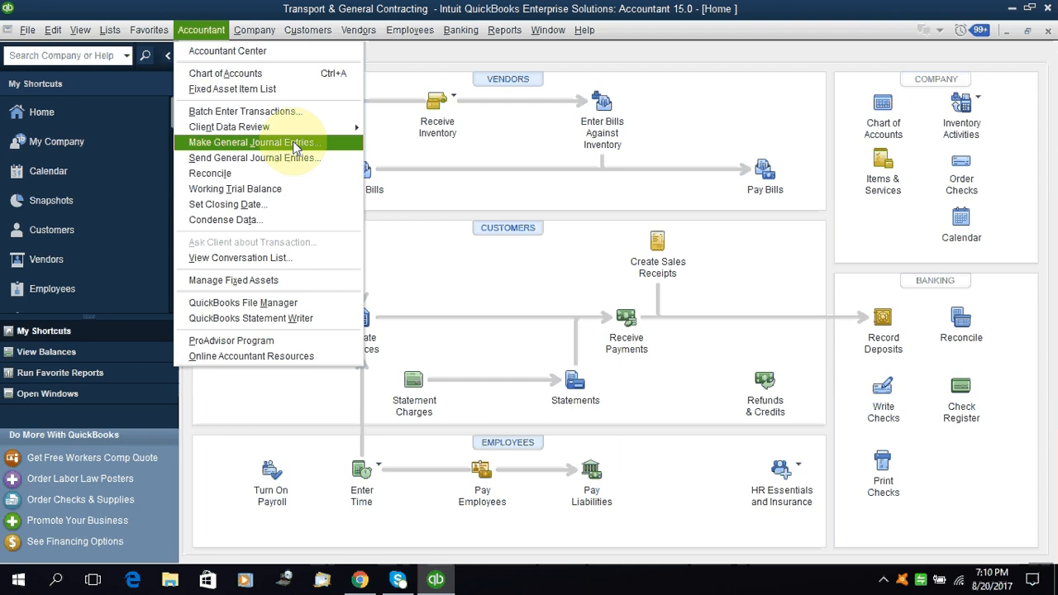
mouse_move(281, 153)
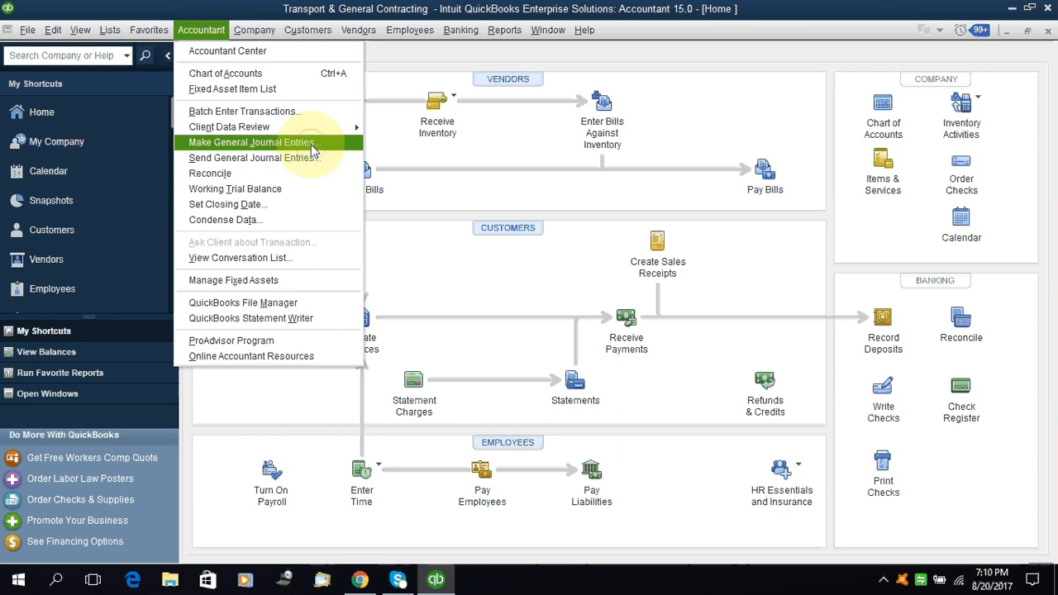
click(250, 143)
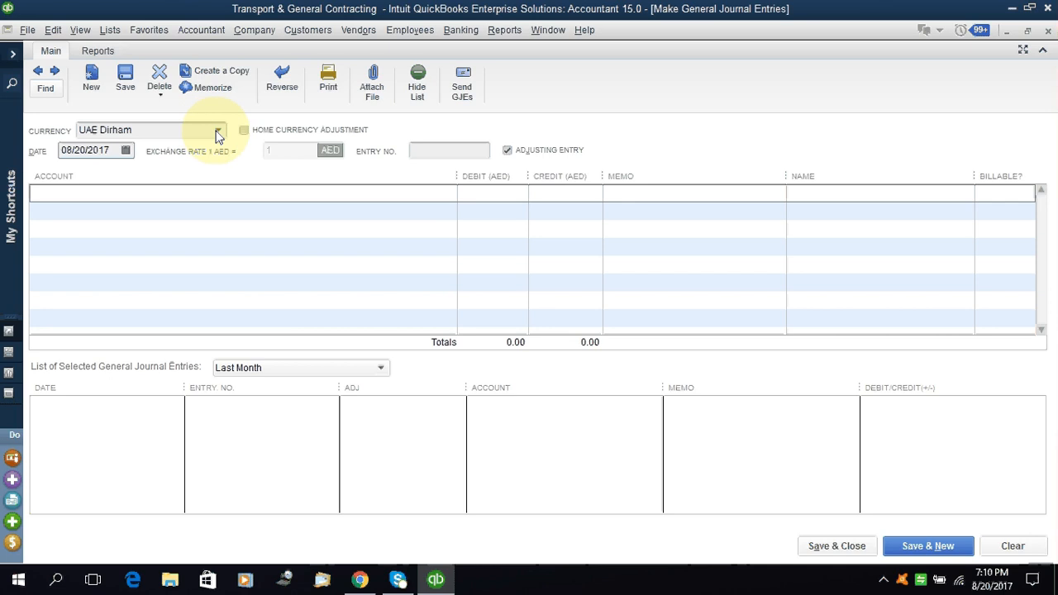
- Date the journal entry 07/31/2017 using the calendar
click(126, 151)
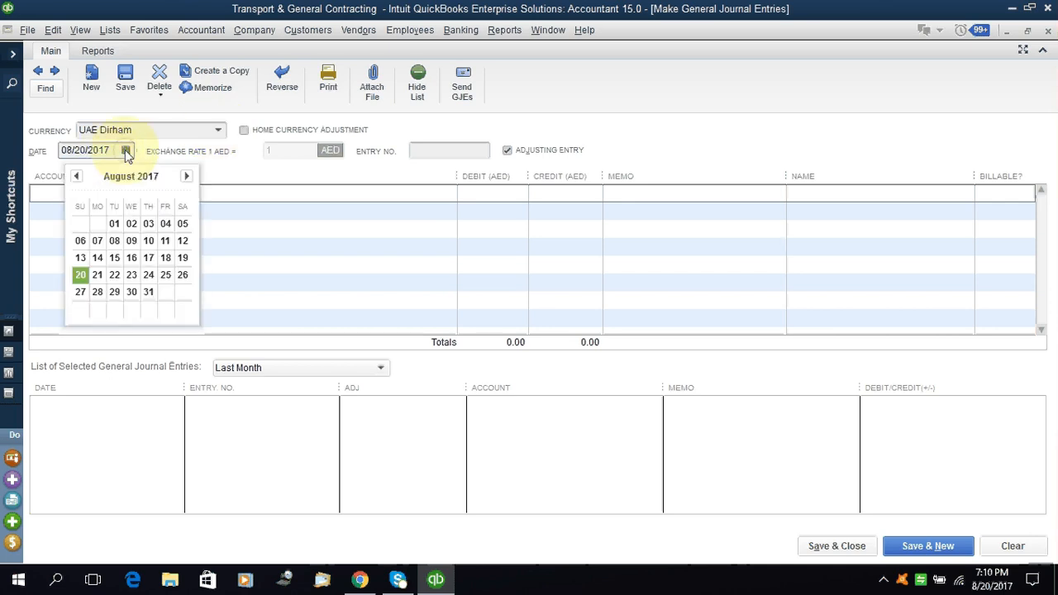
click(77, 176)
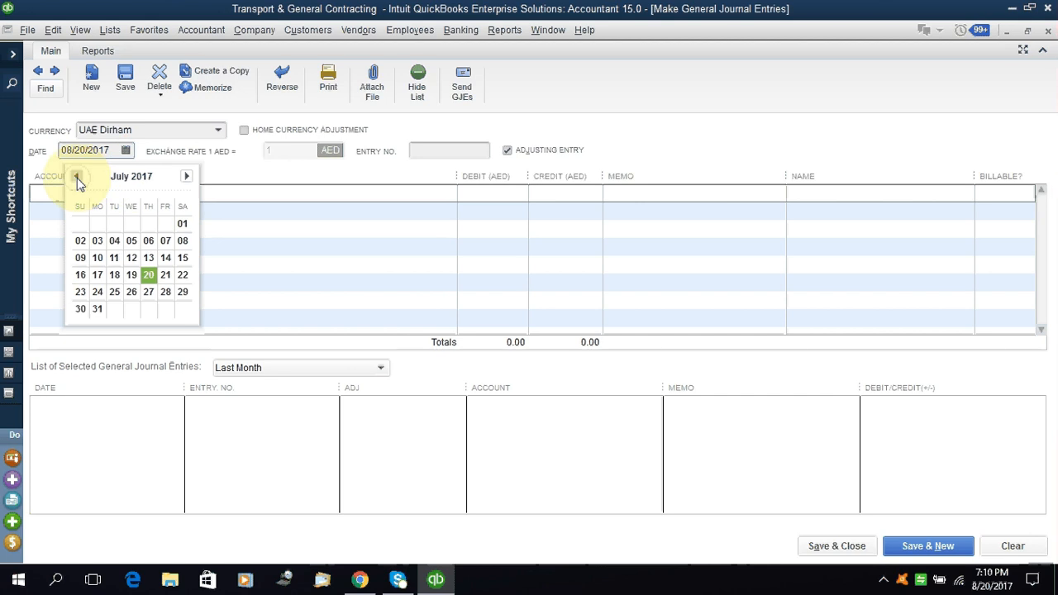
mouse_move(97, 309)
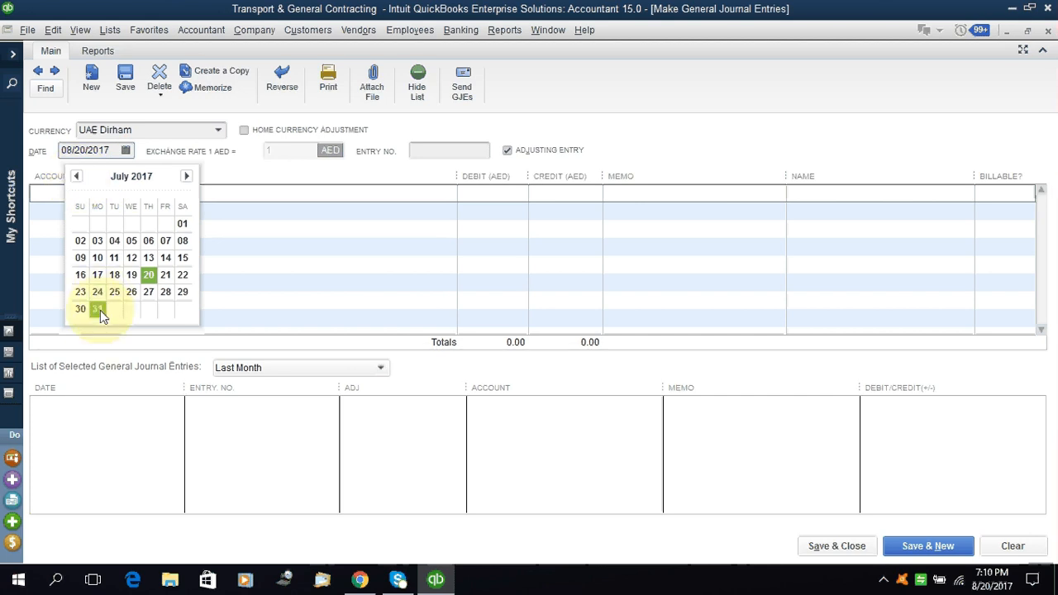
click(96, 308)
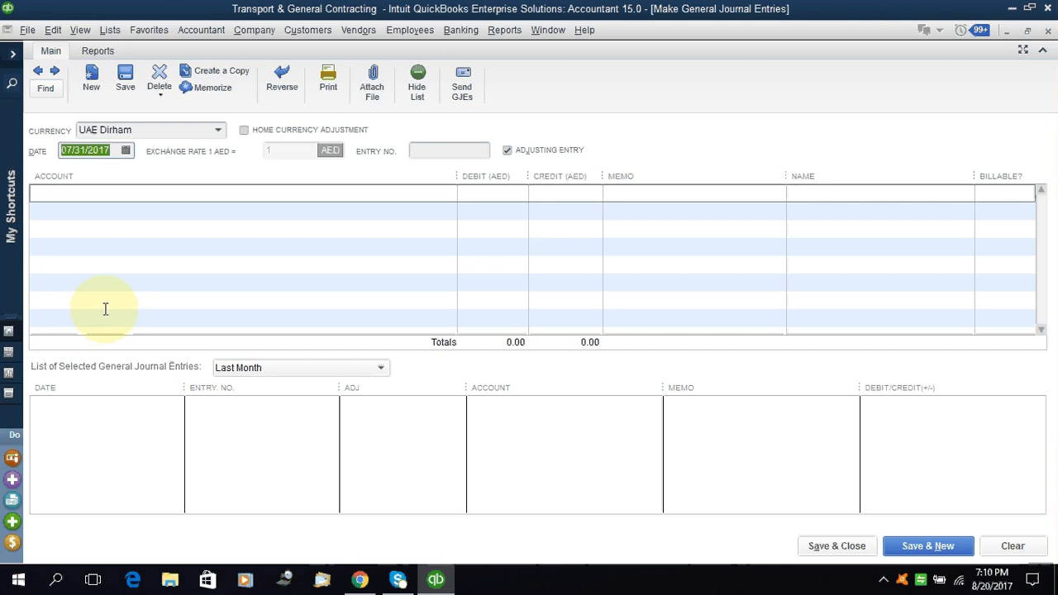
mouse_move(354, 148)
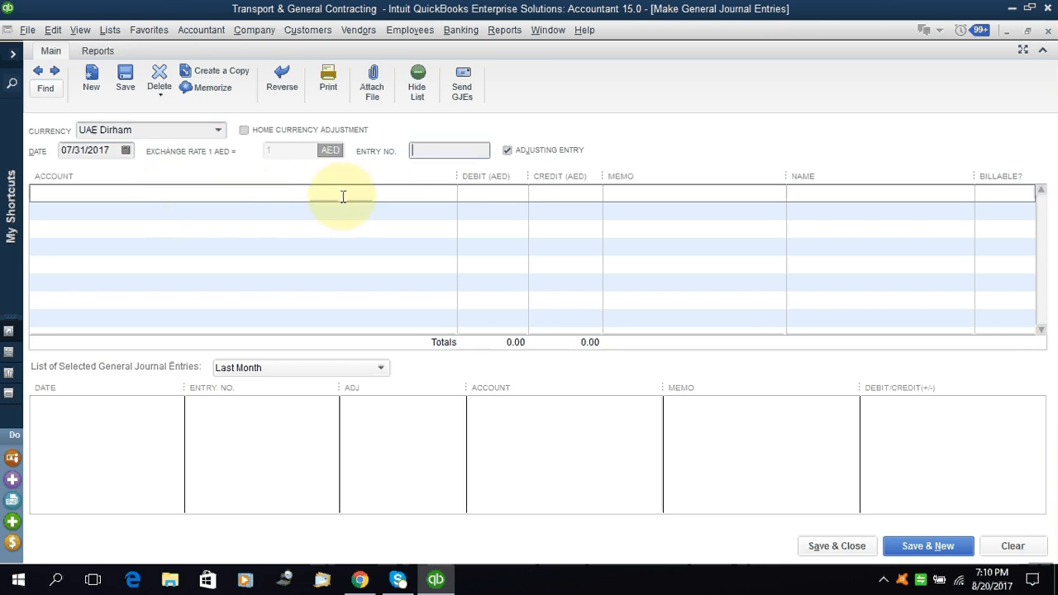
click(507, 150)
text(ele)
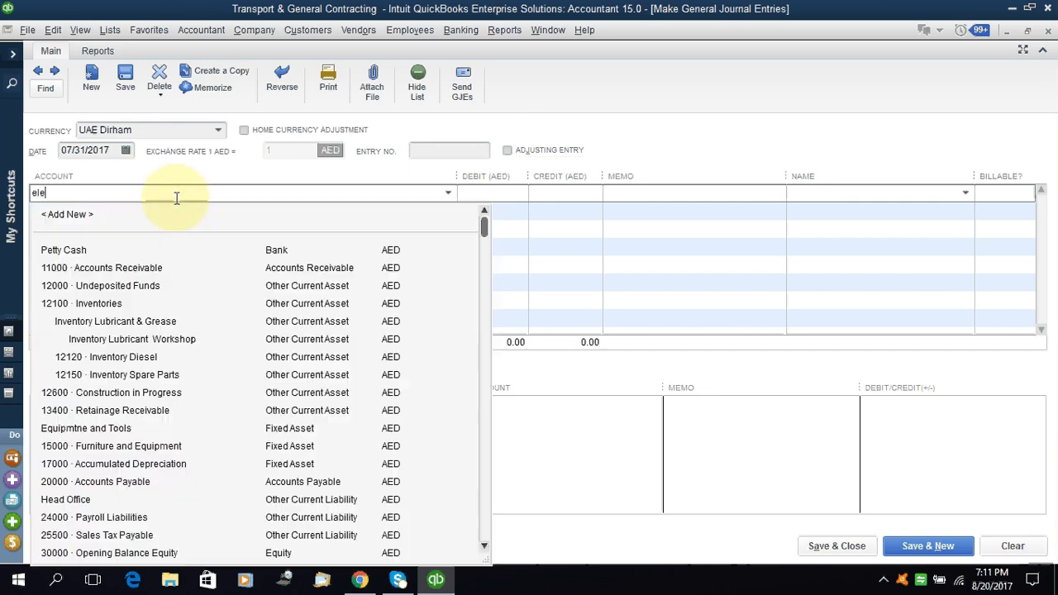
- Set the first line to 68100 · Telephone Expense with a 500 debit
key(Escape)
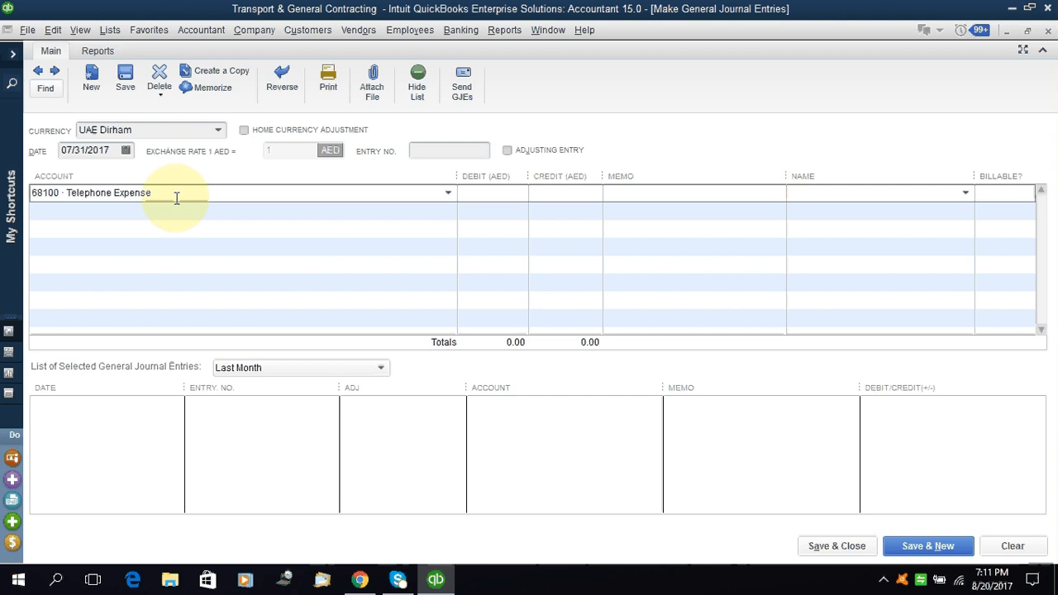
click(492, 192)
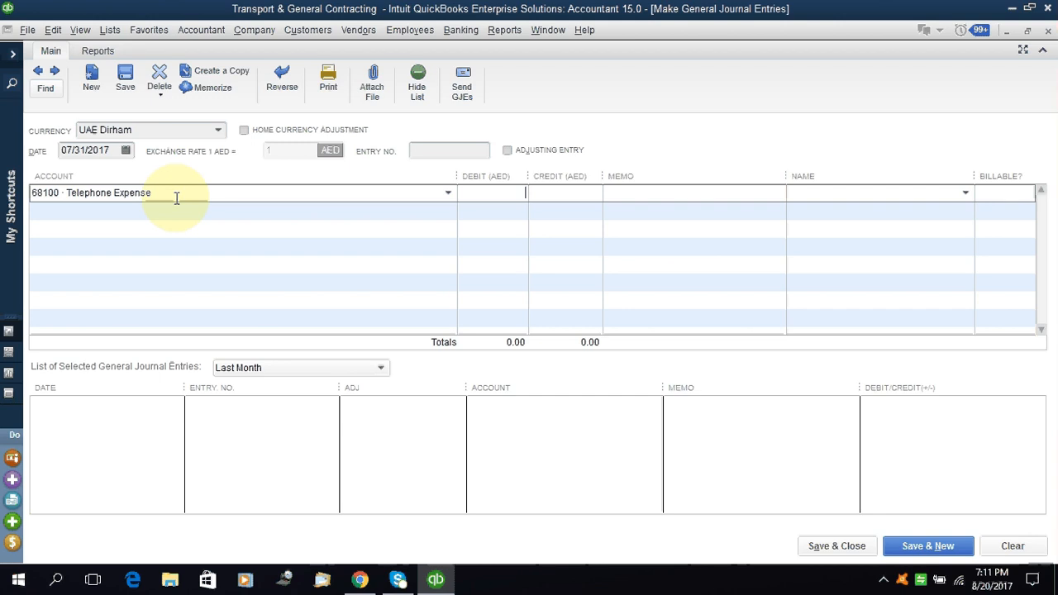
text(500.00)
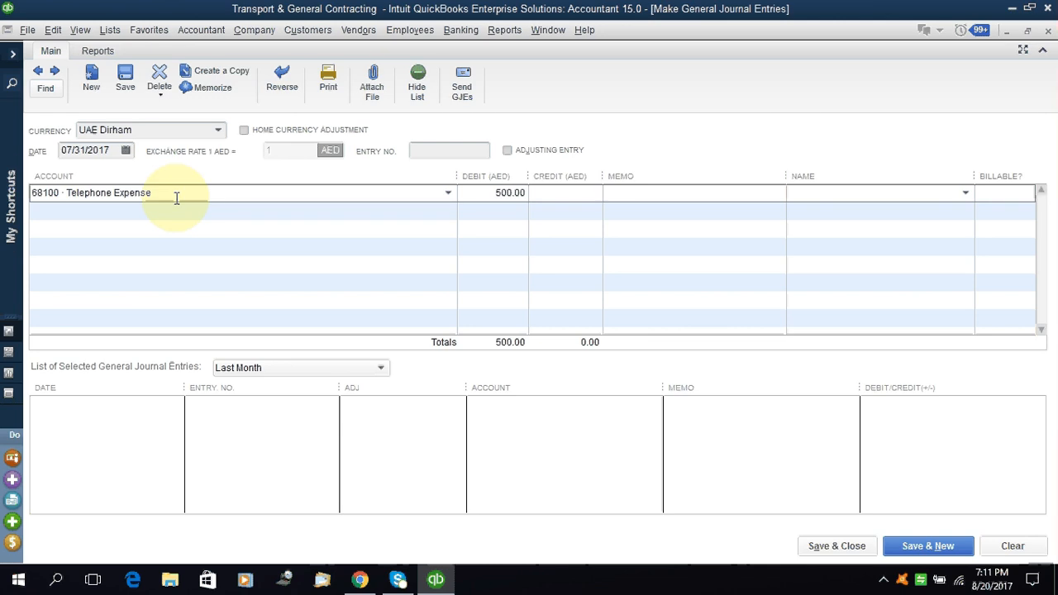
- Enter the memo 'Telephone bill for the month of July' on the first line
click(615, 193)
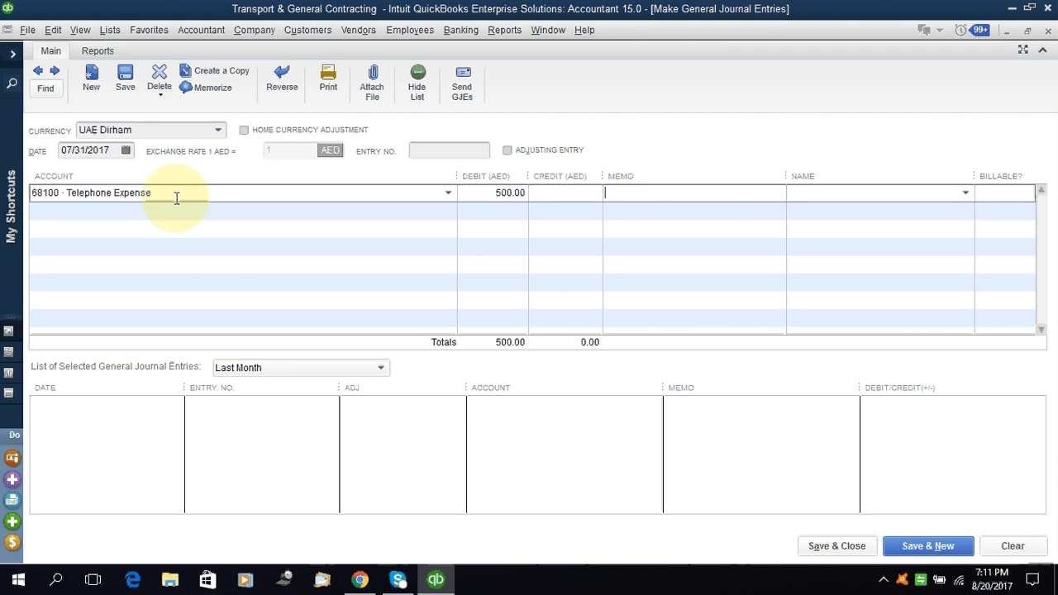
text(Telephone bill for)
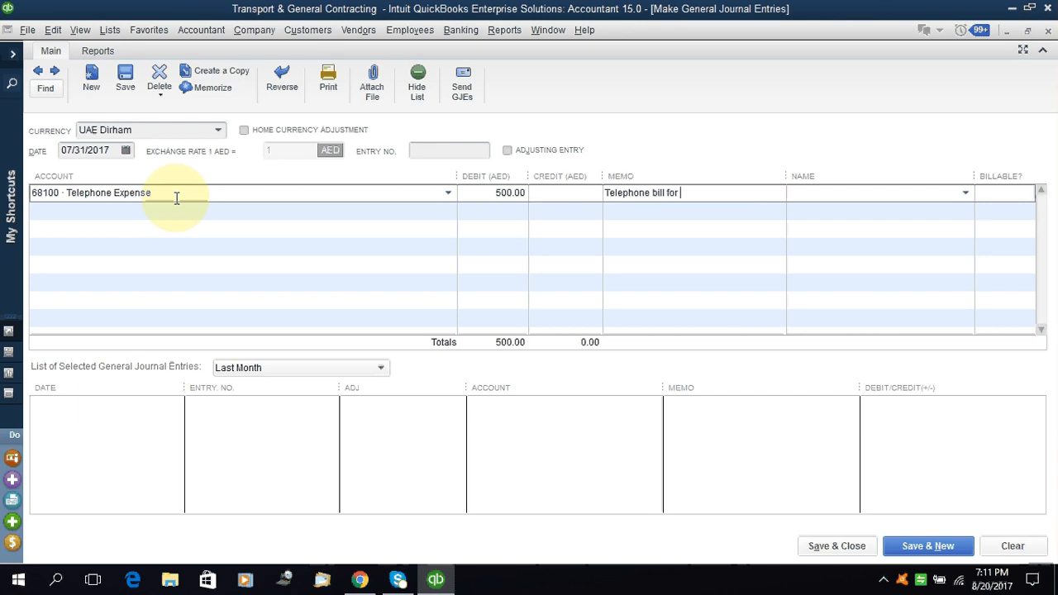
text(the)
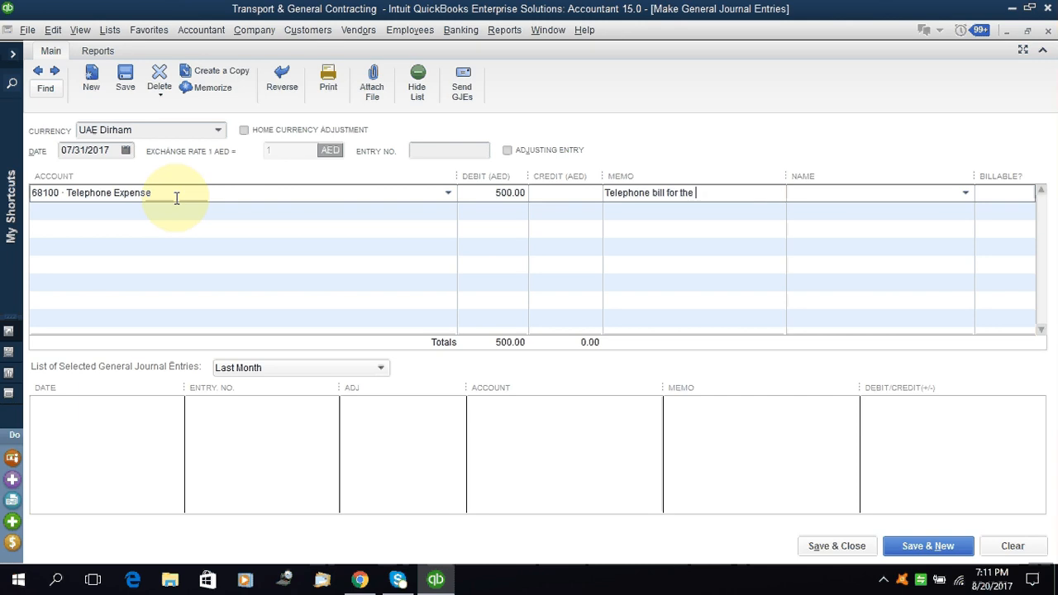
text(month of J)
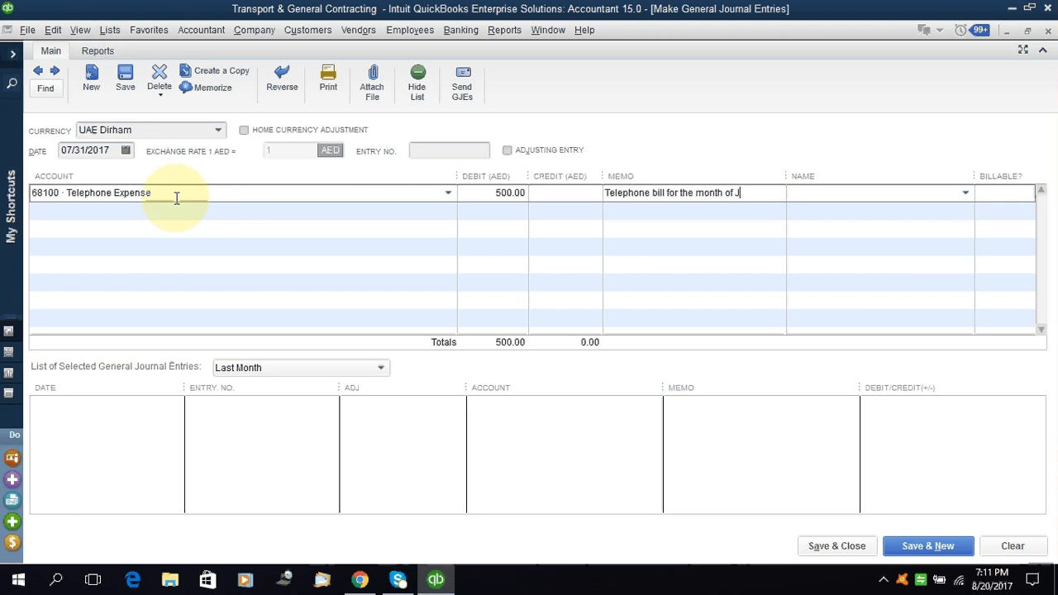
text(uly)
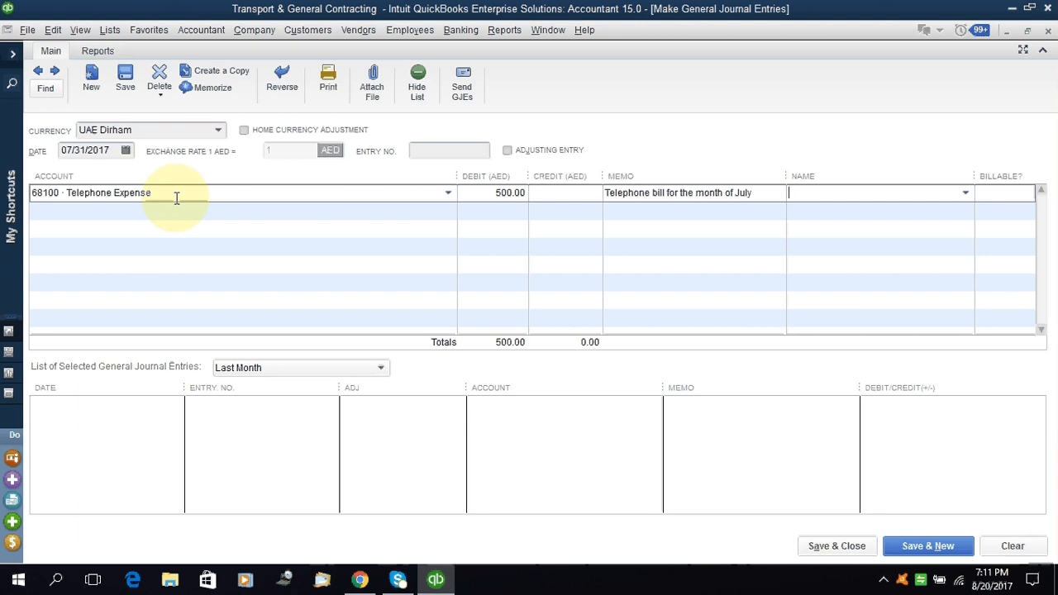
mouse_move(958, 203)
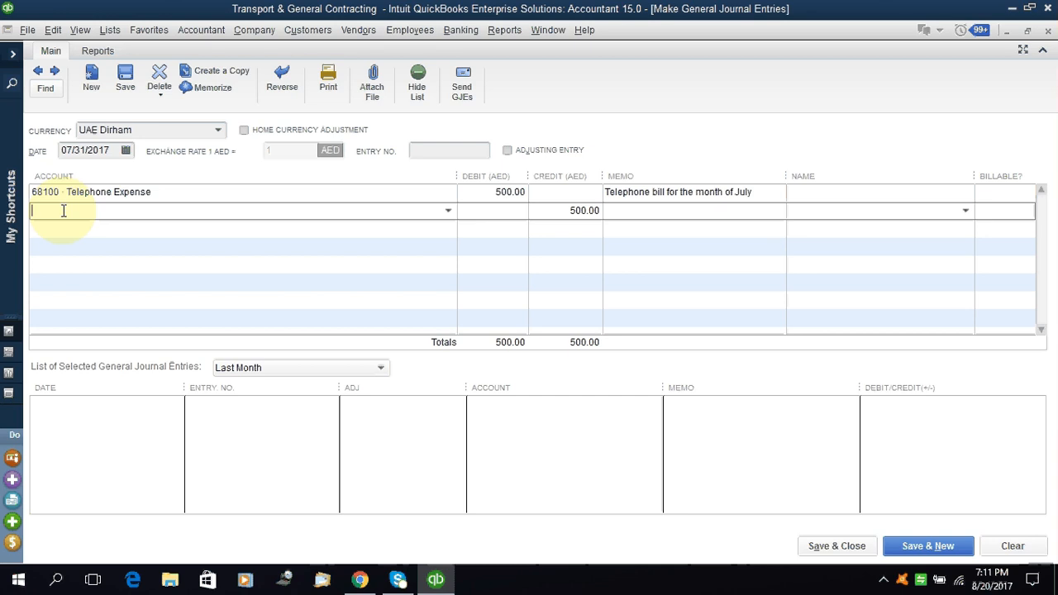
- Enter 'Accrued Expenses' as the second line's account, triggering the not-found notice
click(447, 210)
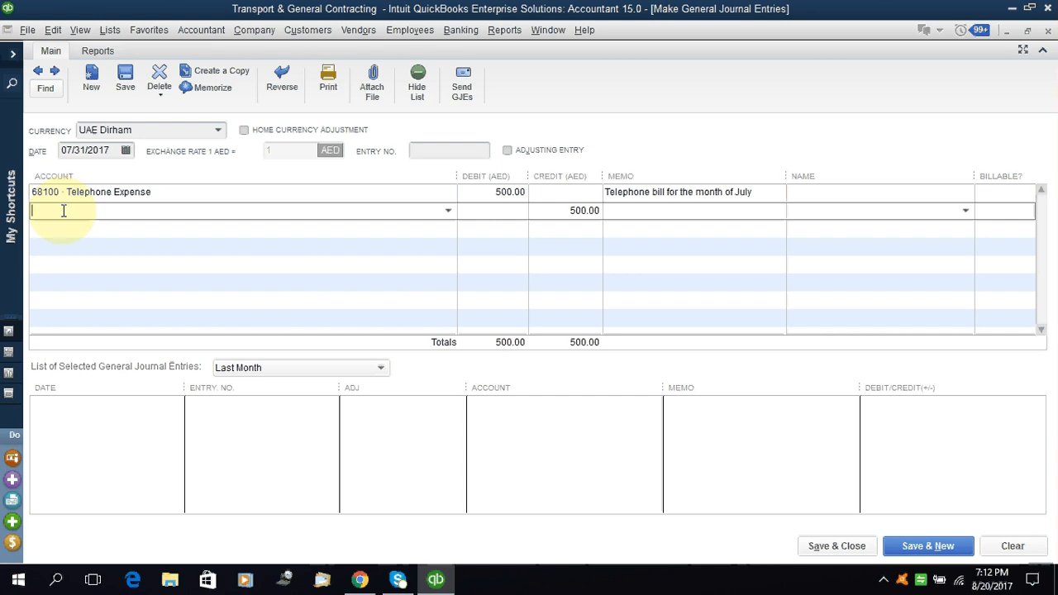
text(Accrued Exp)
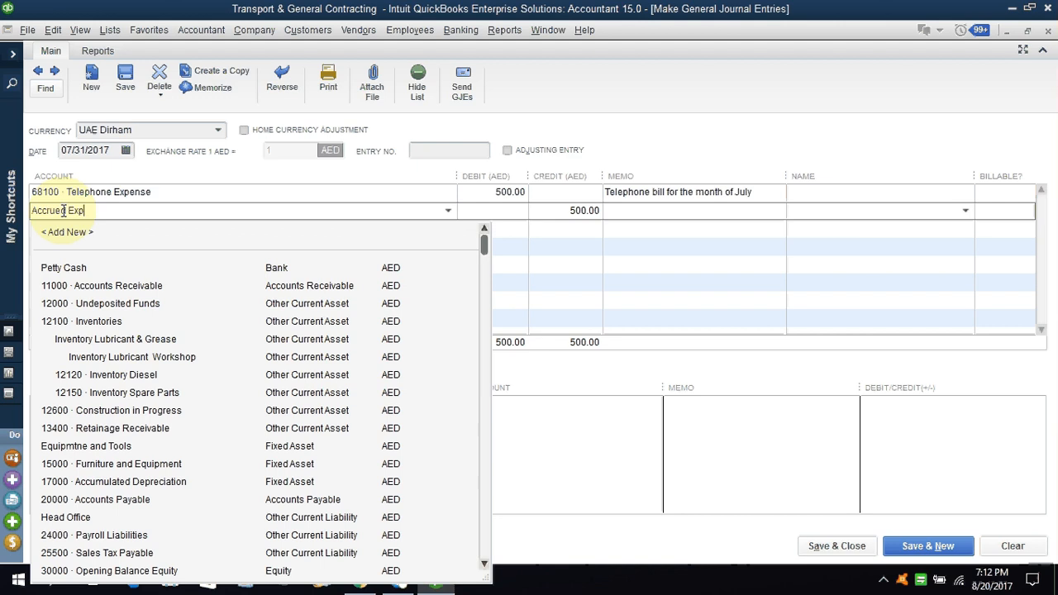
text(enses)
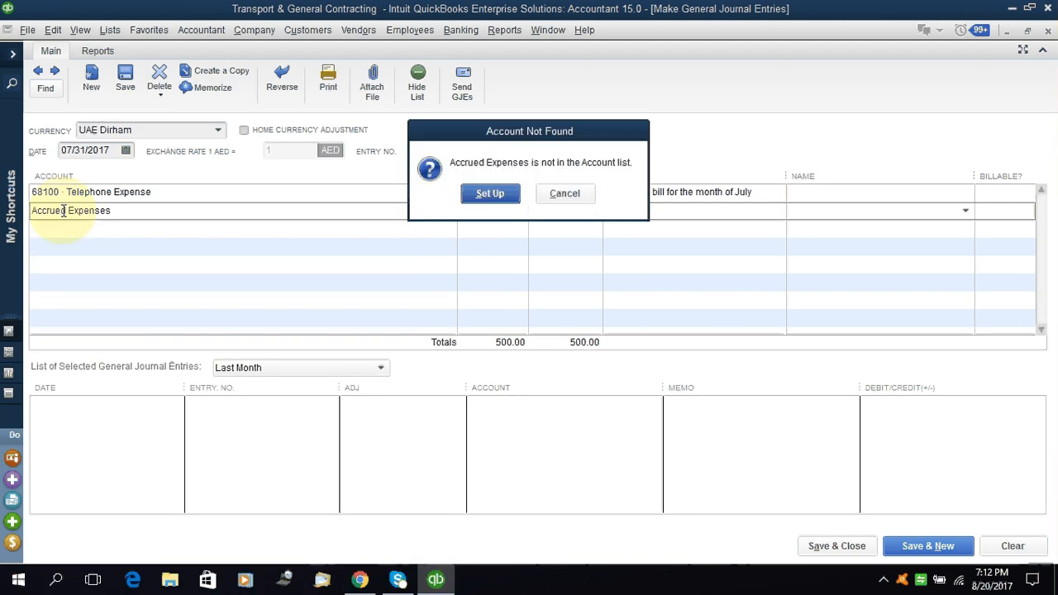
- Create Accrued Expenses as an Other Current Liability account and save it
click(566, 193)
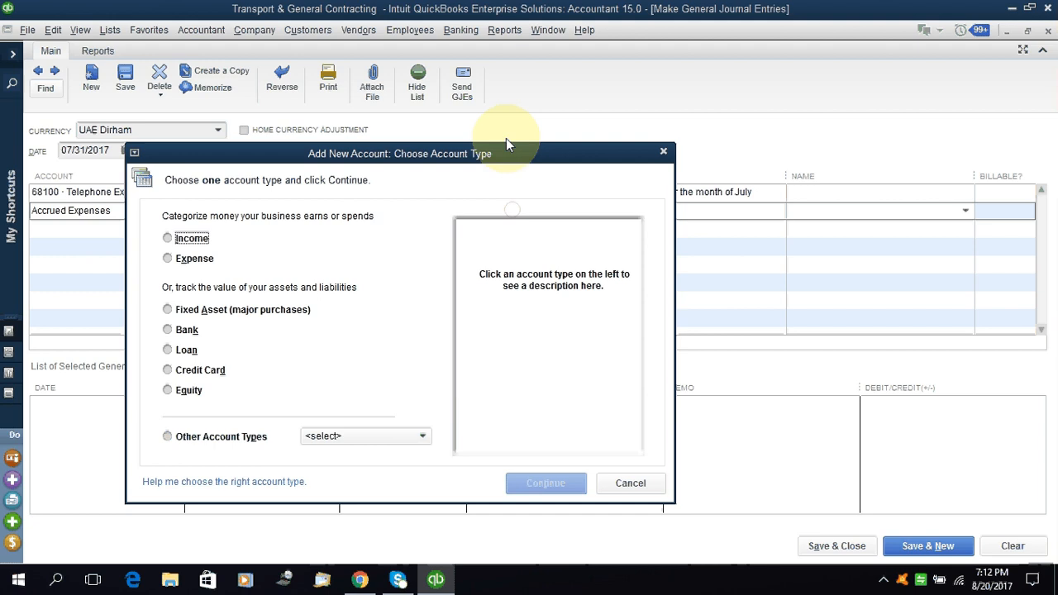
click(169, 437)
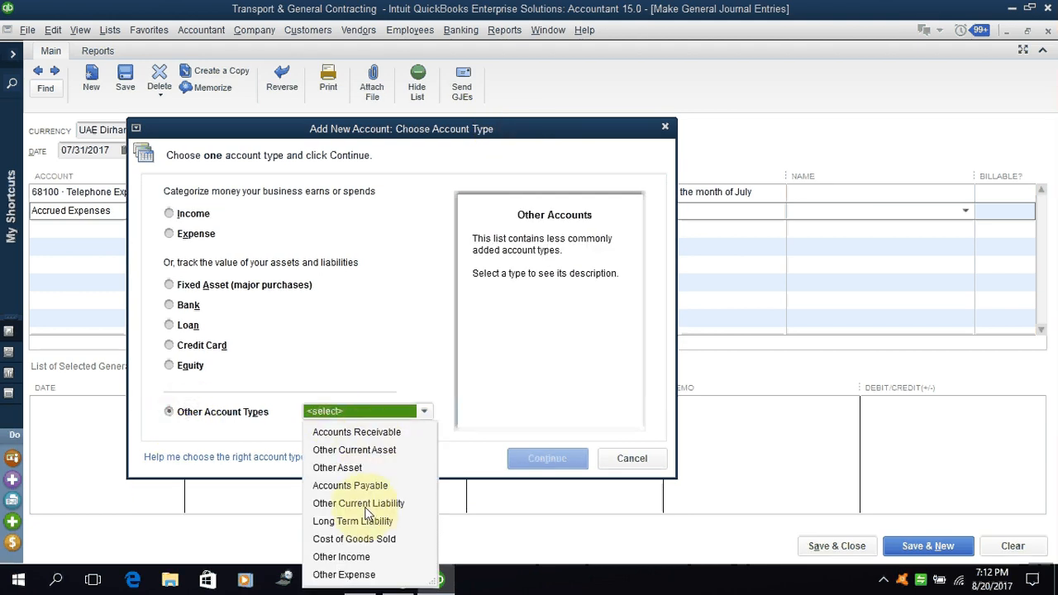
click(358, 503)
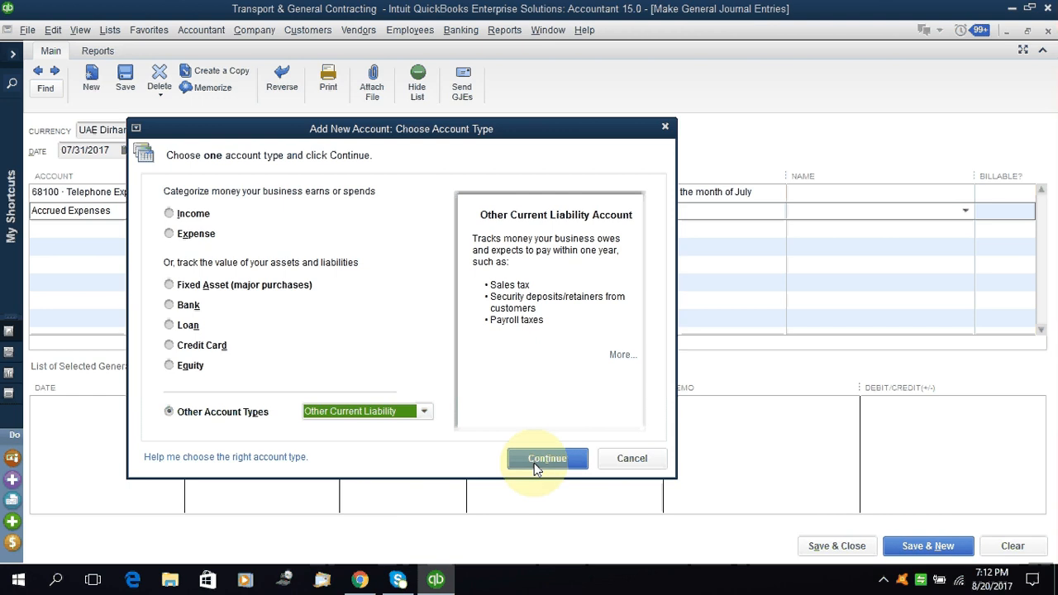
click(546, 458)
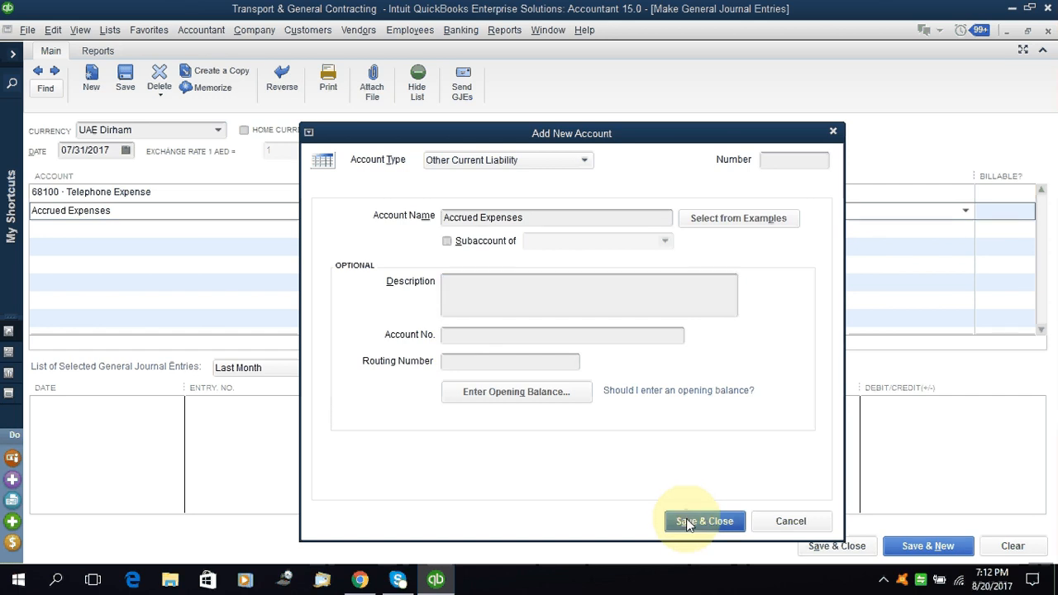
click(703, 520)
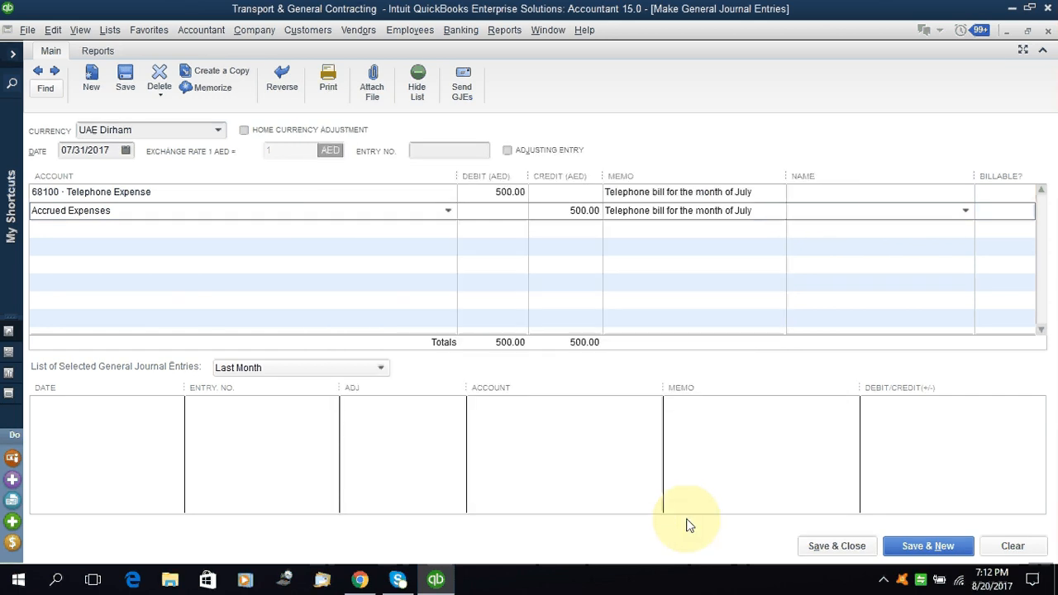
mouse_move(706, 232)
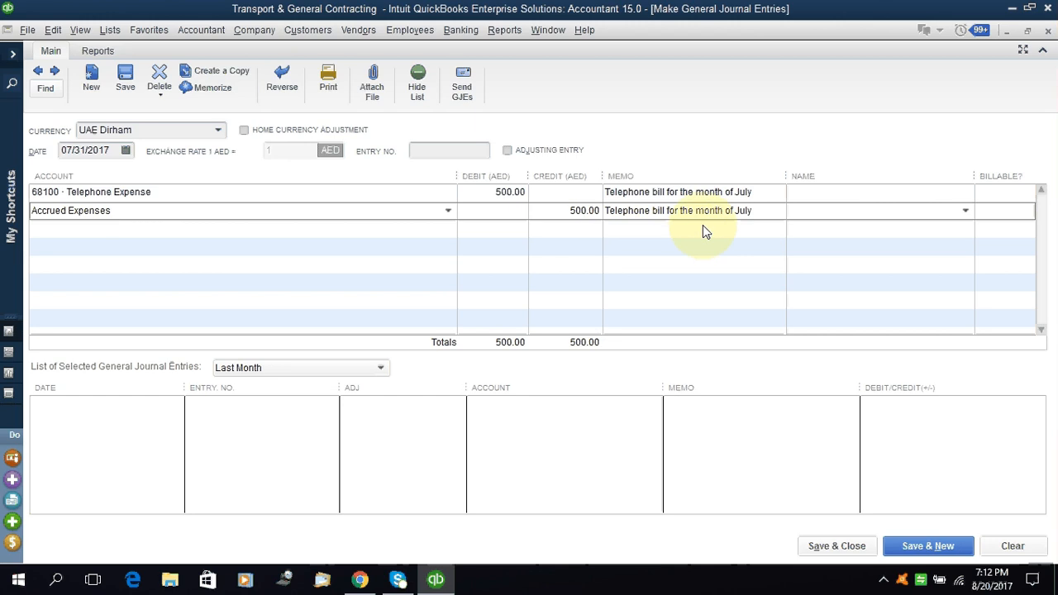
mouse_move(704, 219)
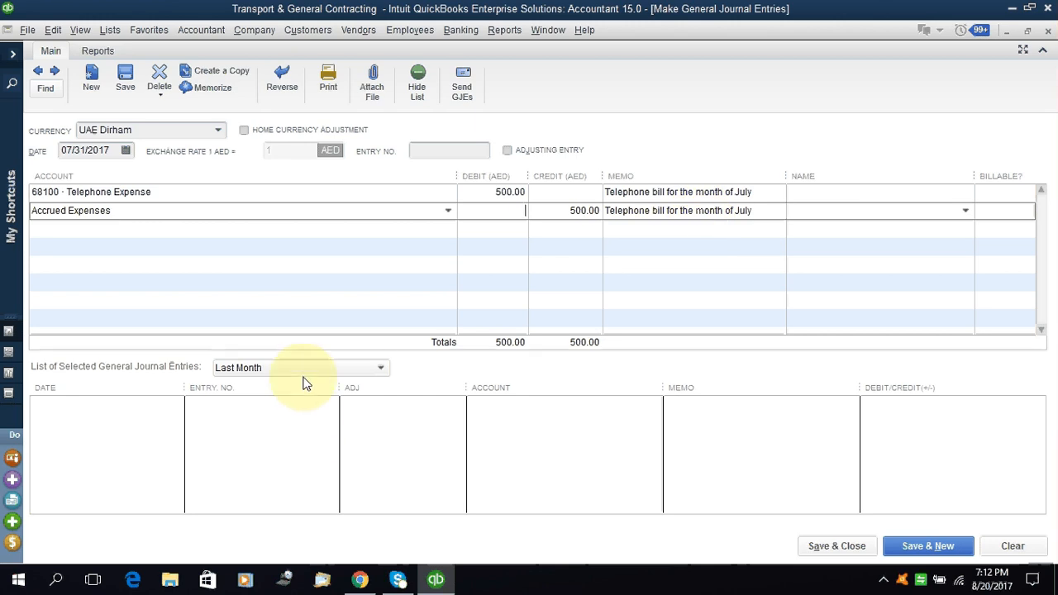
mouse_move(927, 546)
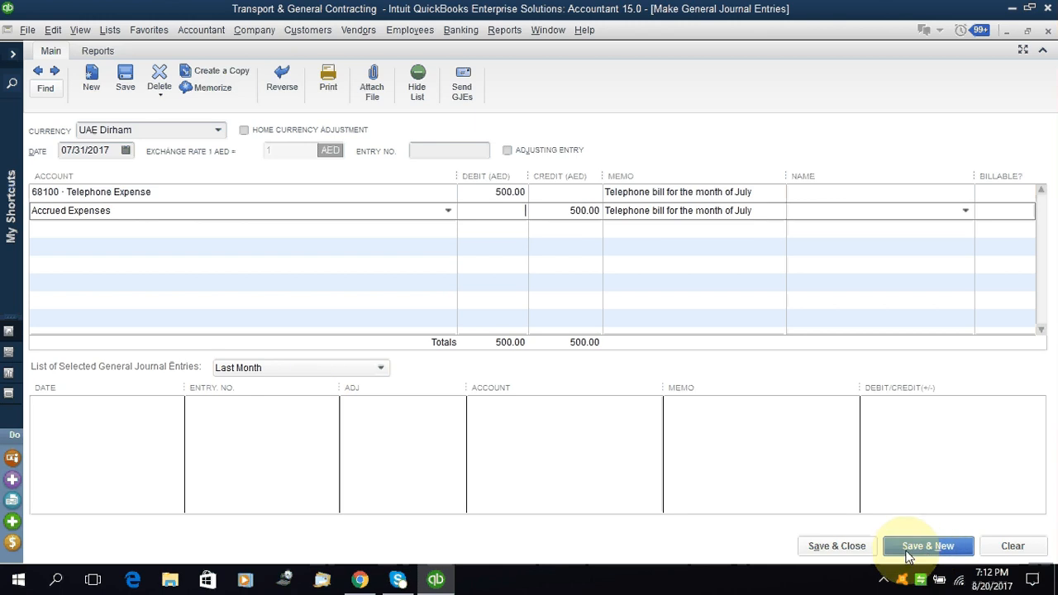
mouse_move(837, 546)
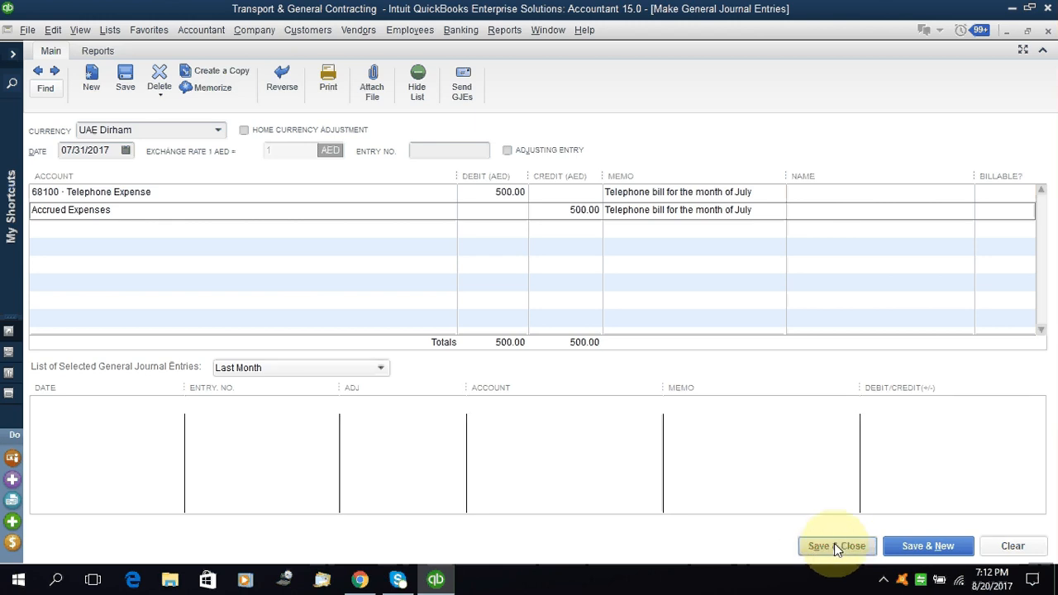
- Save and close the balanced 500.00 July telephone accrual entry
click(837, 545)
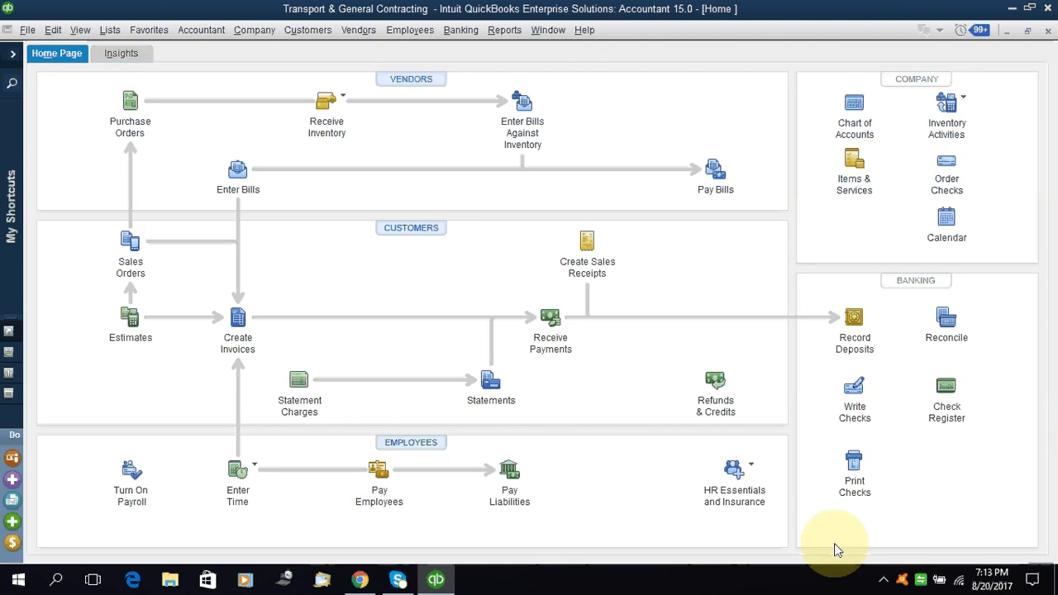
mouse_move(475, 83)
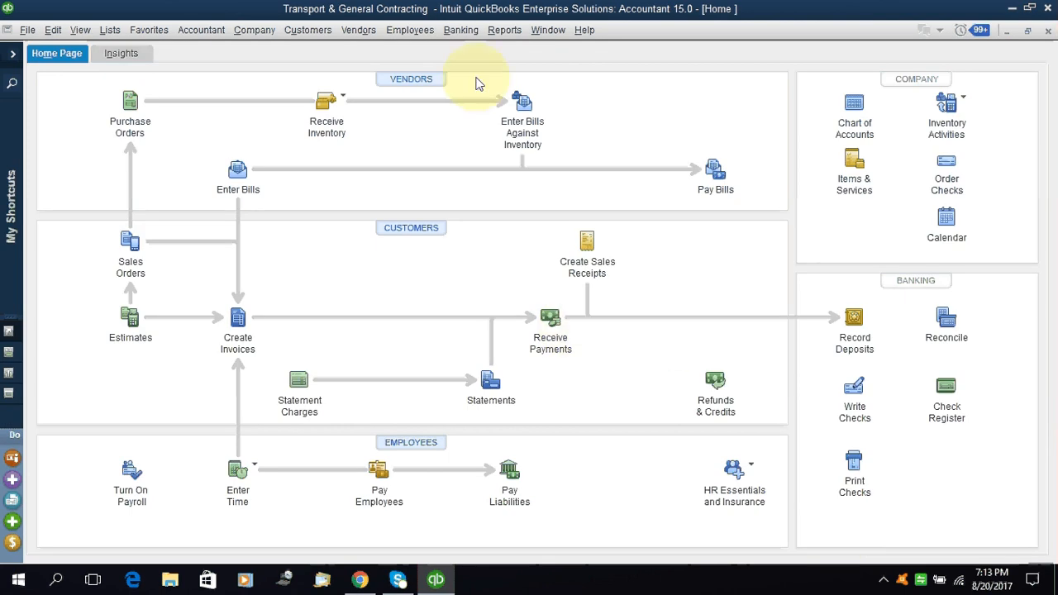
click(460, 30)
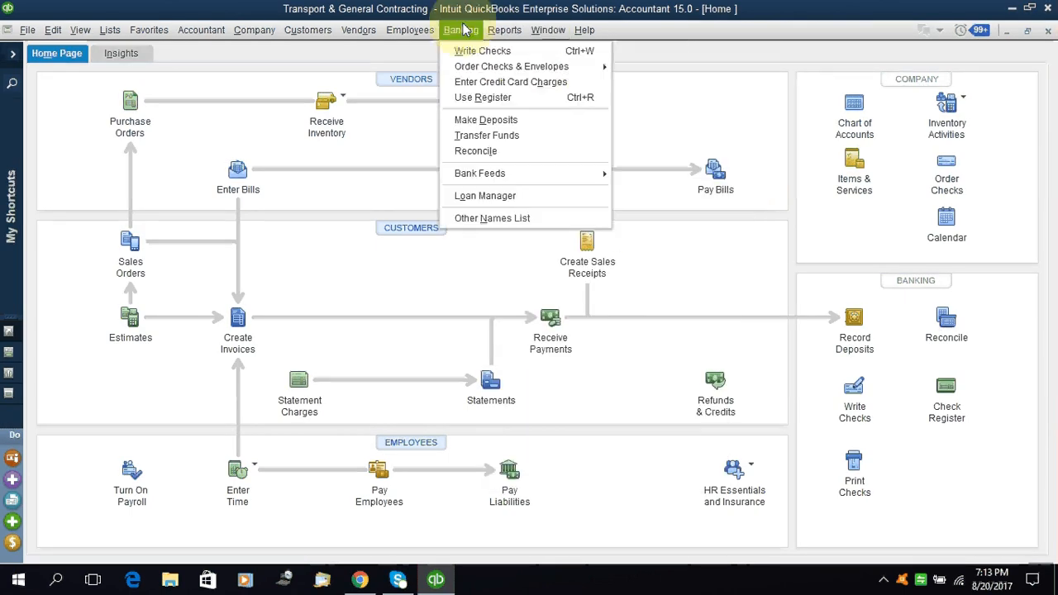
click(505, 30)
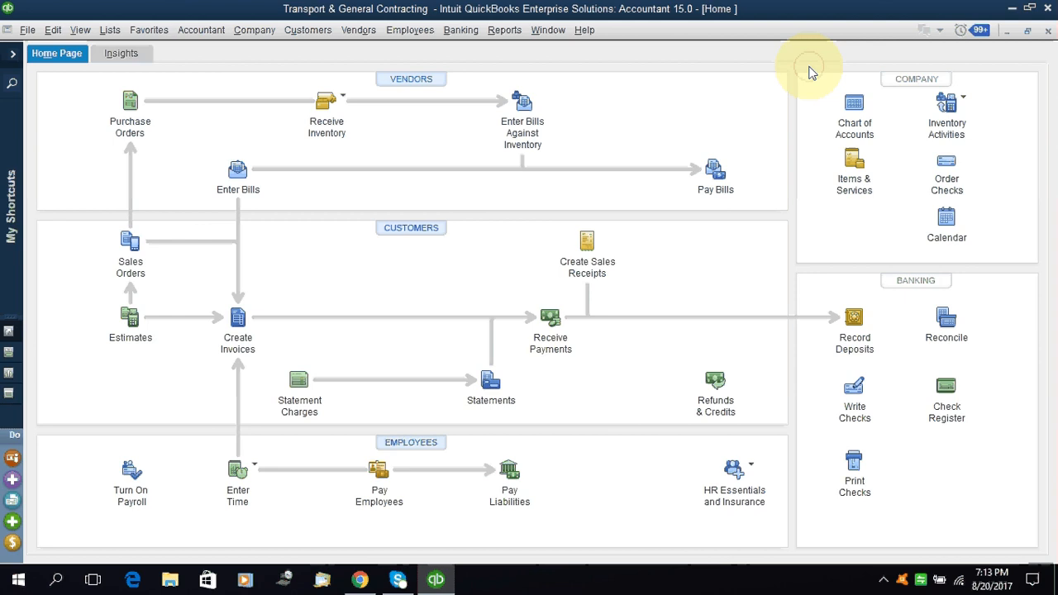
mouse_move(515, 223)
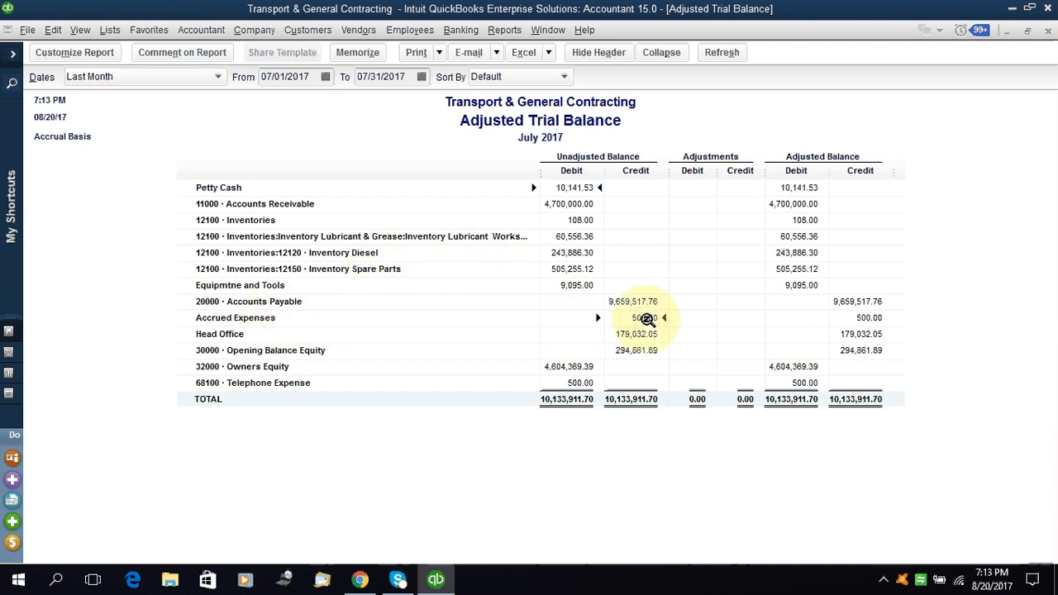
mouse_move(868, 319)
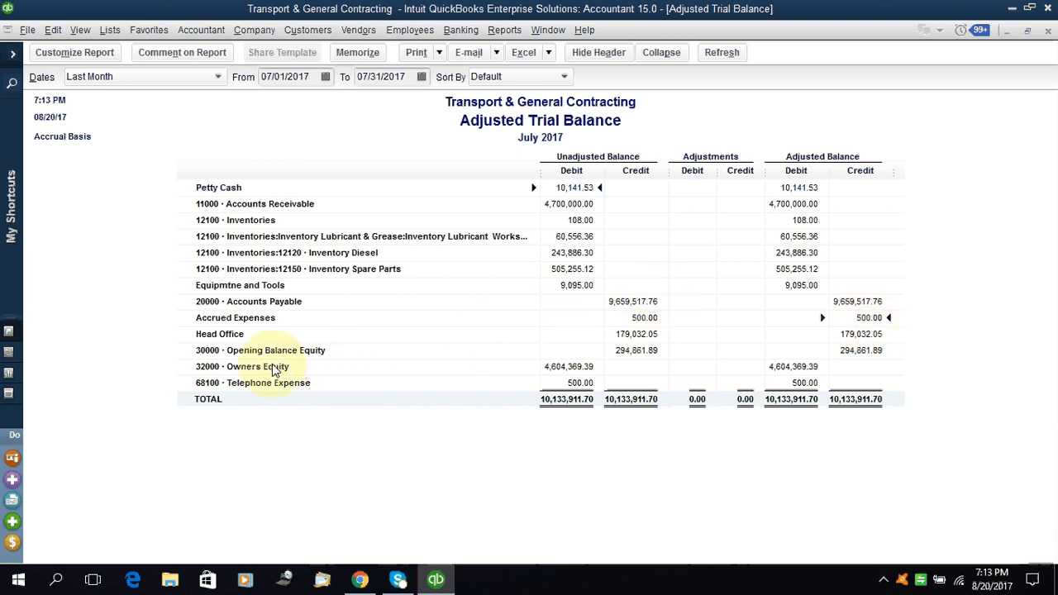
mouse_move(294, 386)
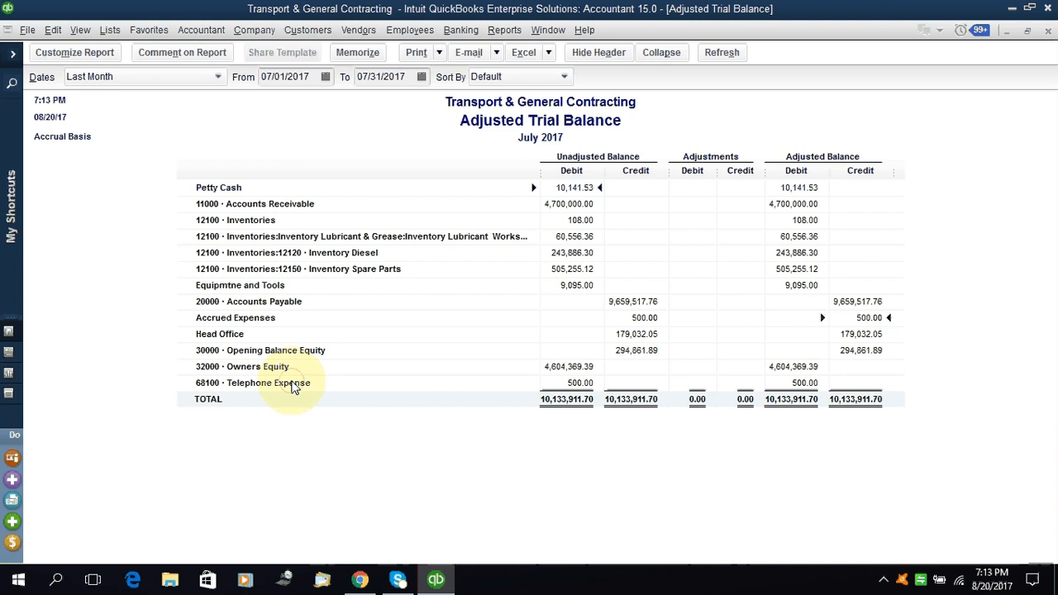